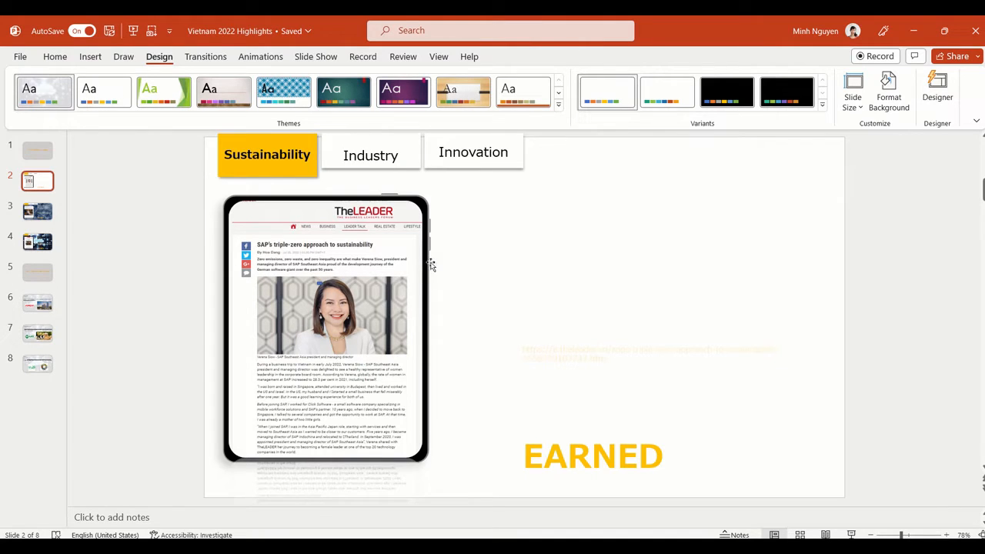
mouse_move(270, 170)
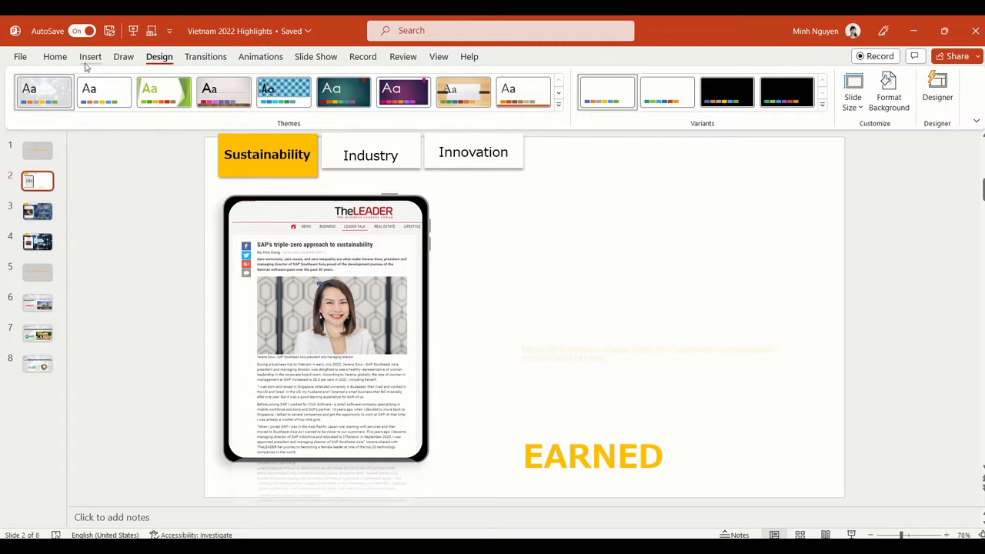
Set slide 2's background to Picture or texture fill and browse for an image file
left_click(55, 55)
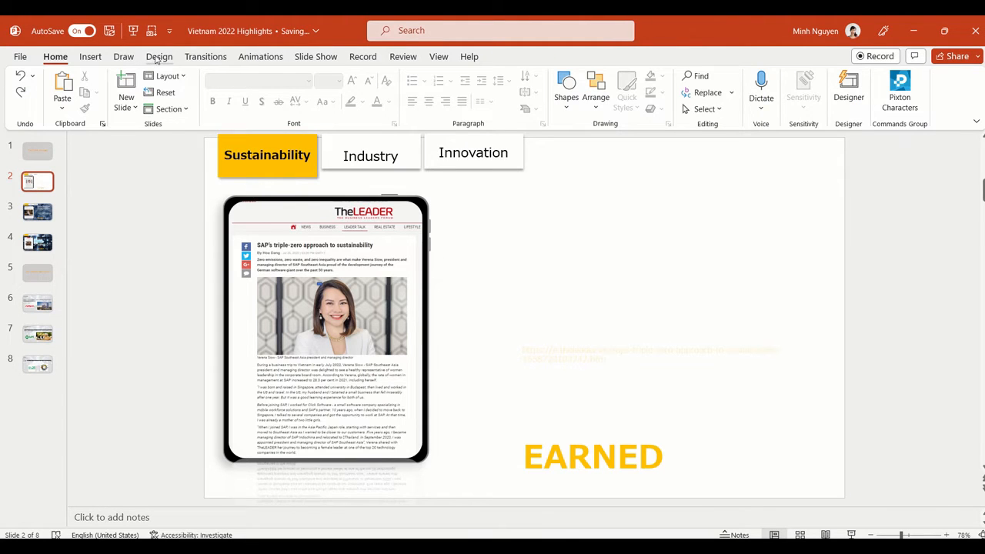
left_click(160, 56)
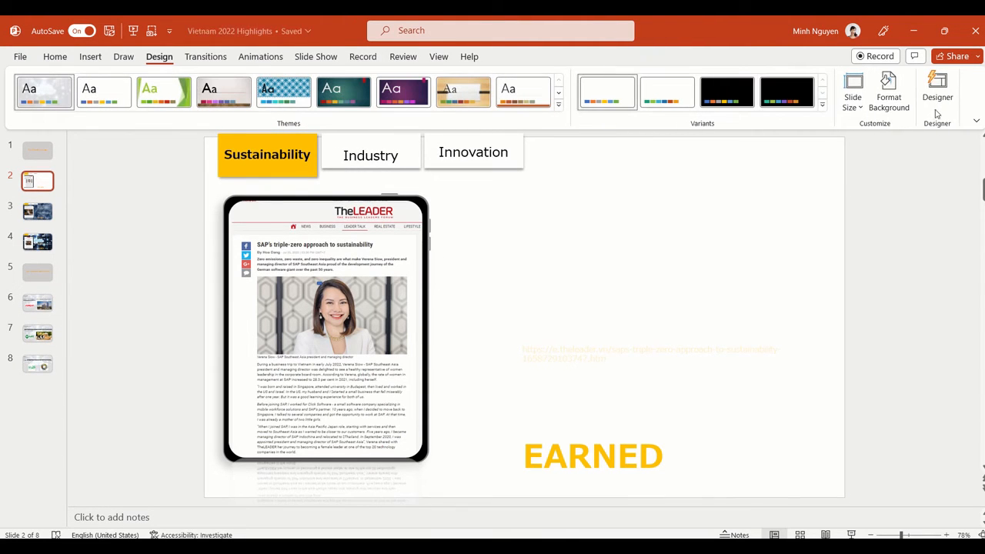
left_click(889, 87)
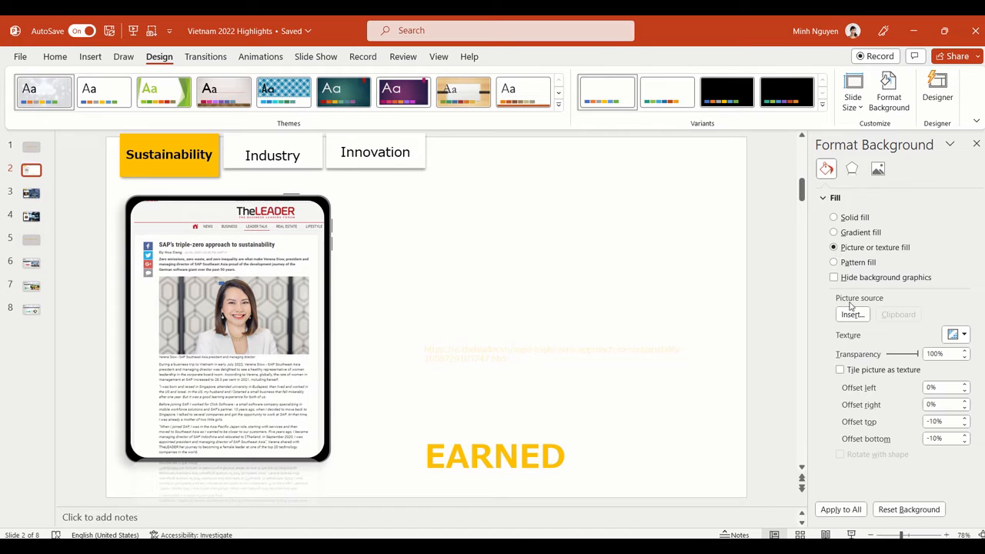
left_click(852, 314)
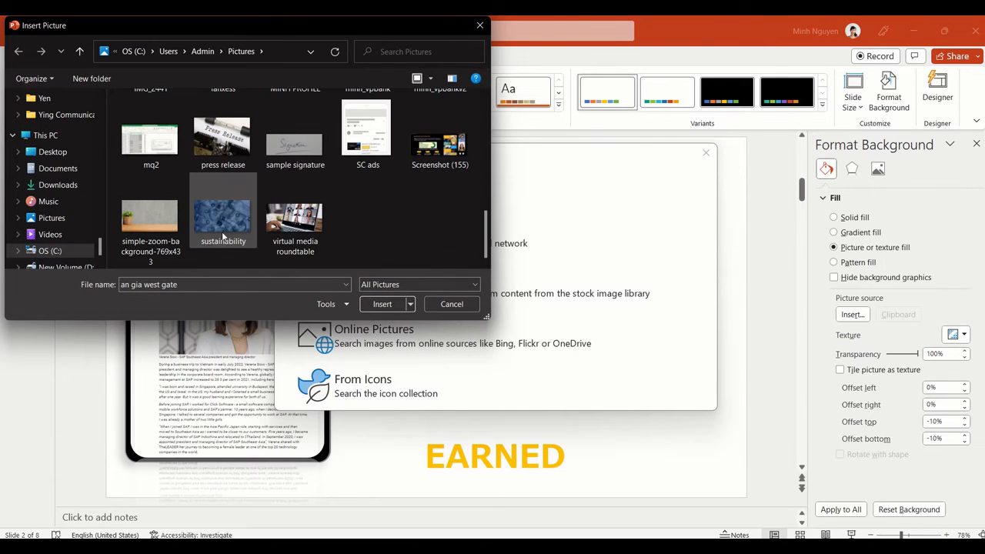
Insert the sustainability plastic-bottles photo as the slide background
left_click(381, 303)
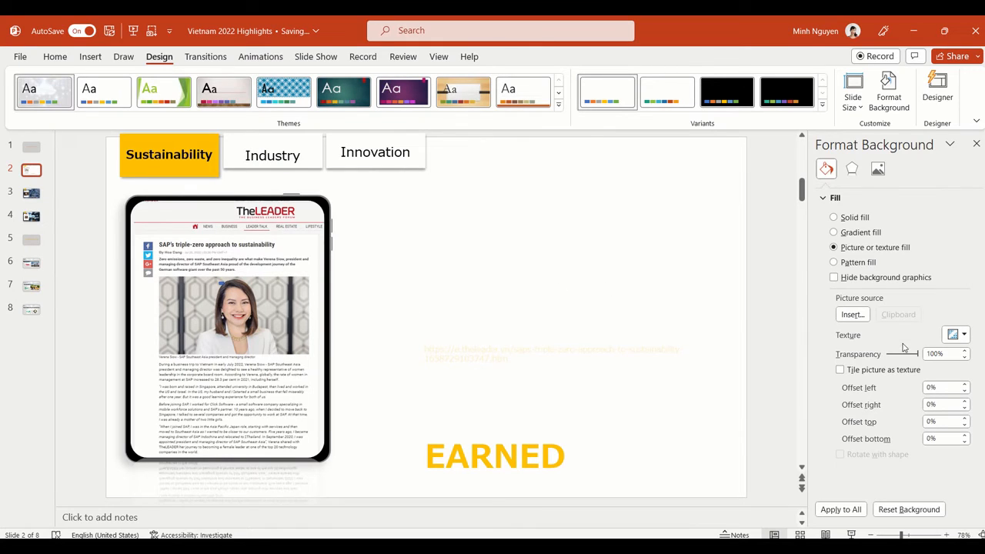
mouse_move(902, 351)
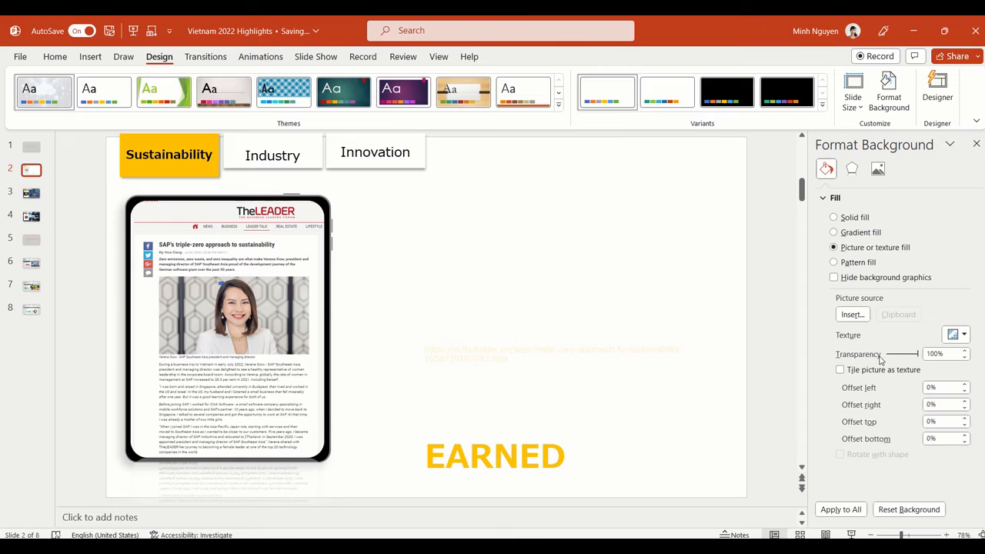
Set the background photo's transparency to 12% and close the Format Background pane
left_click_drag(881, 353, 920, 354)
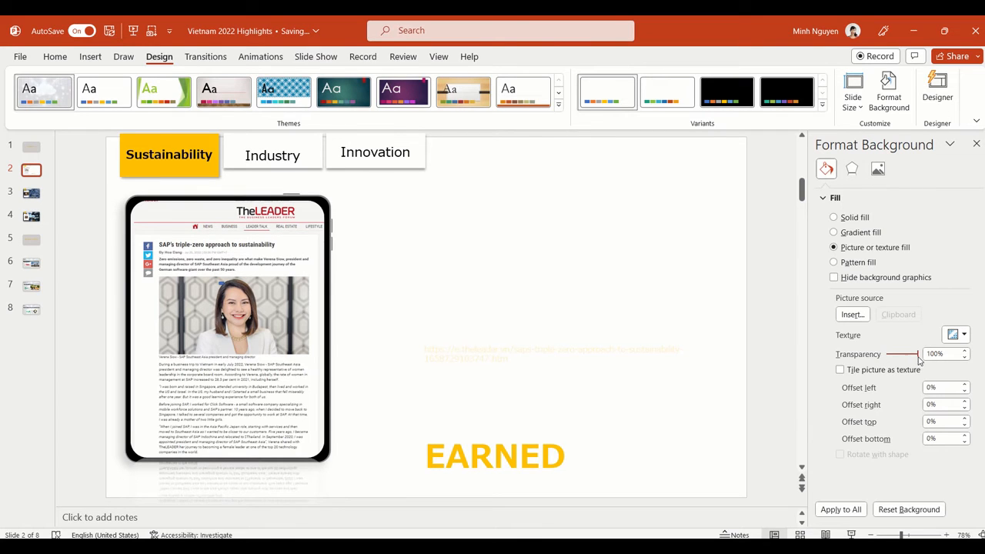
left_click_drag(921, 354, 887, 354)
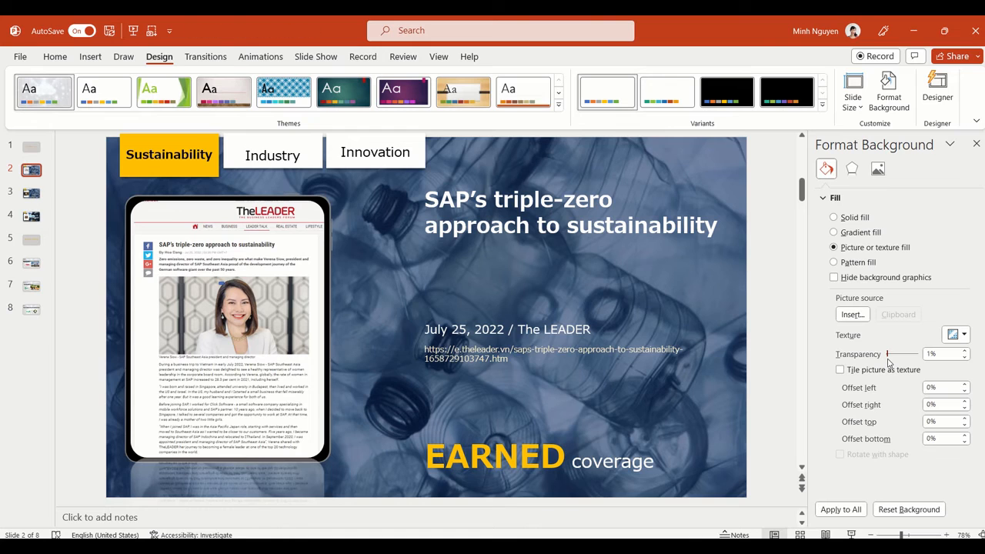
left_click_drag(886, 352, 891, 352)
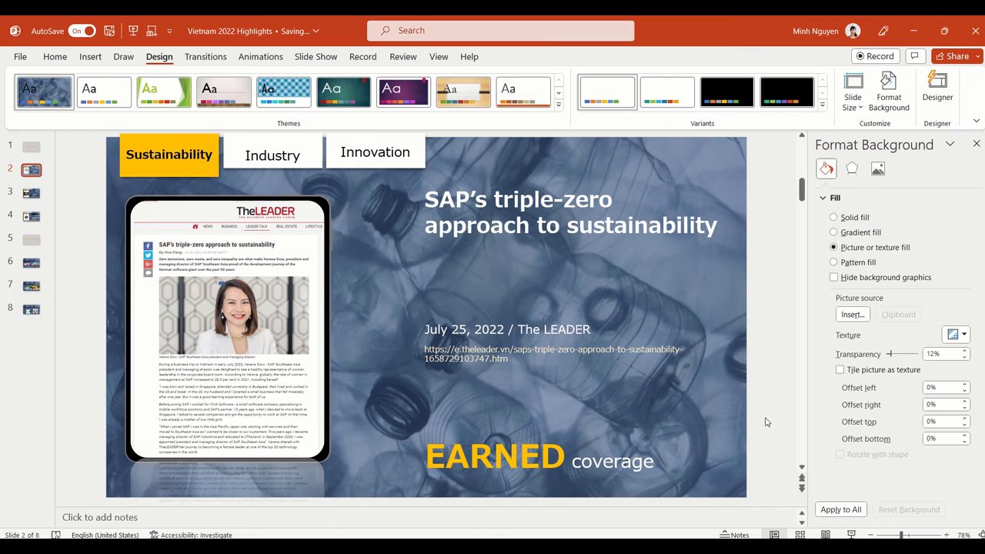
mouse_move(975, 144)
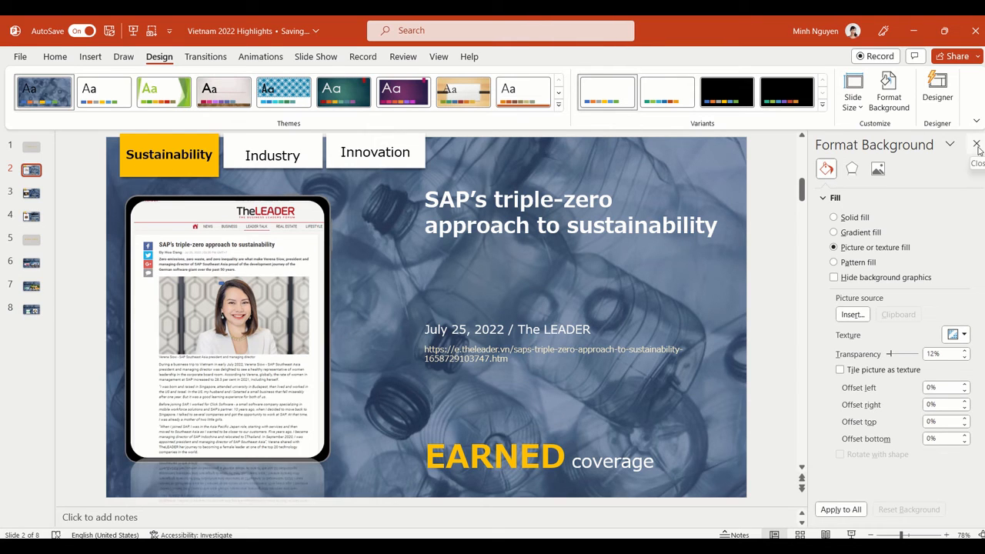
left_click(976, 144)
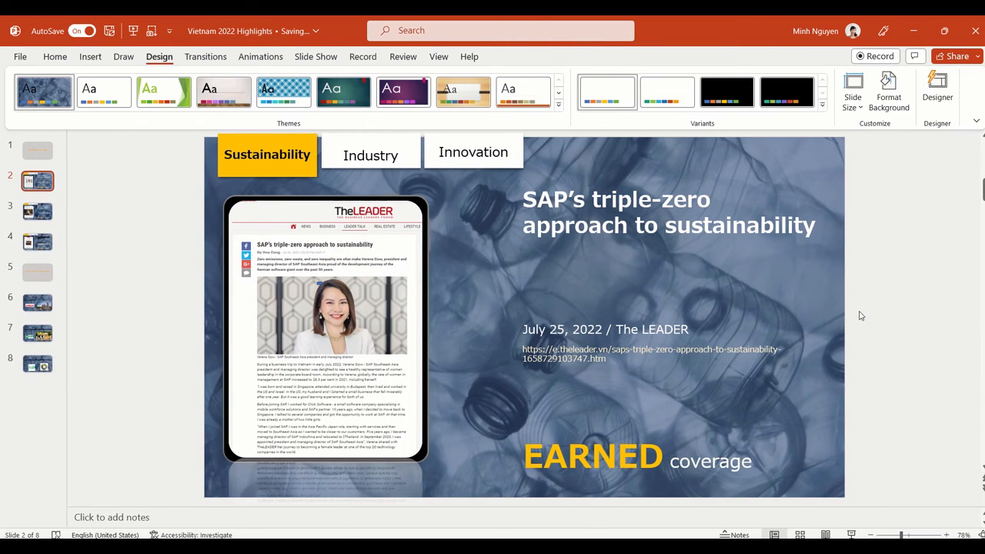